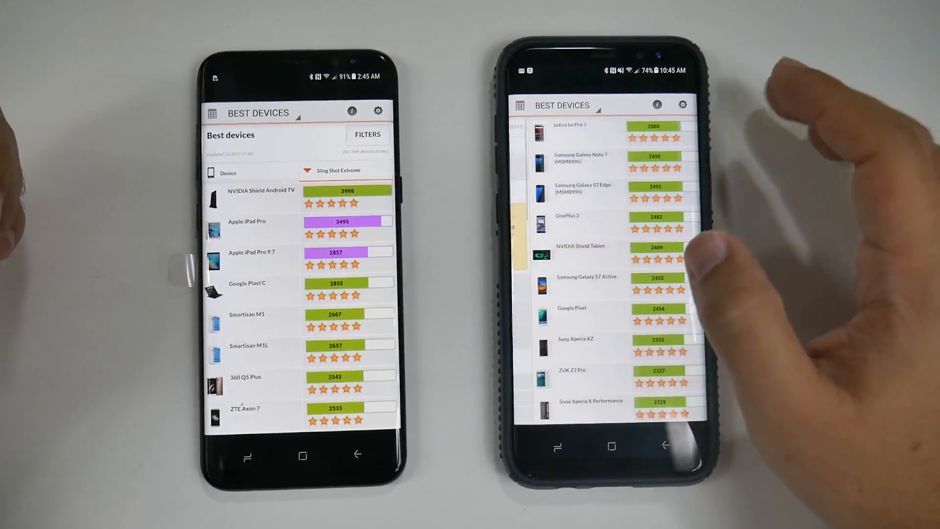
pyautogui.scroll(-3)
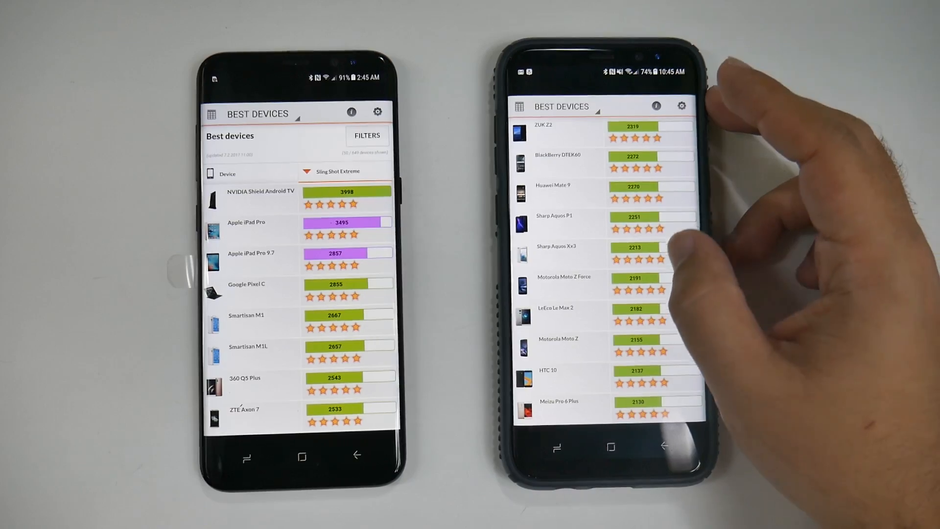
pyautogui.scroll(-3)
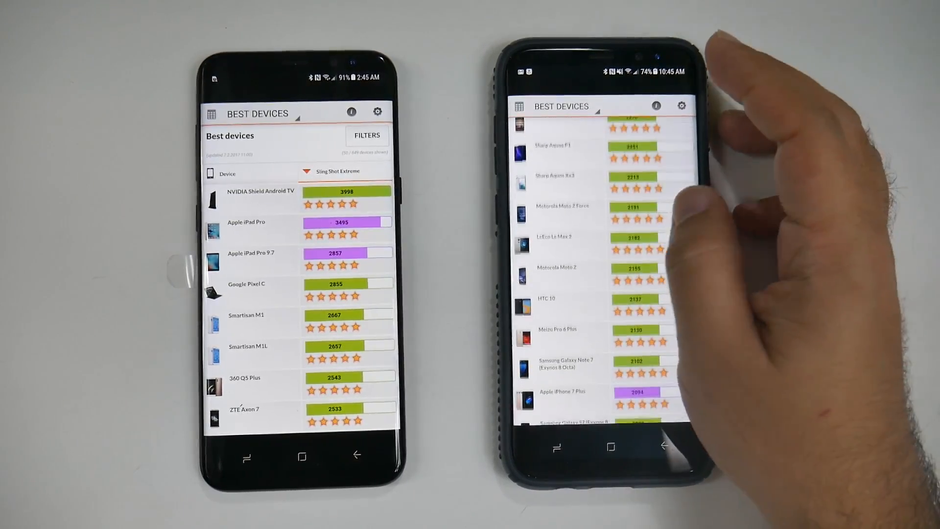